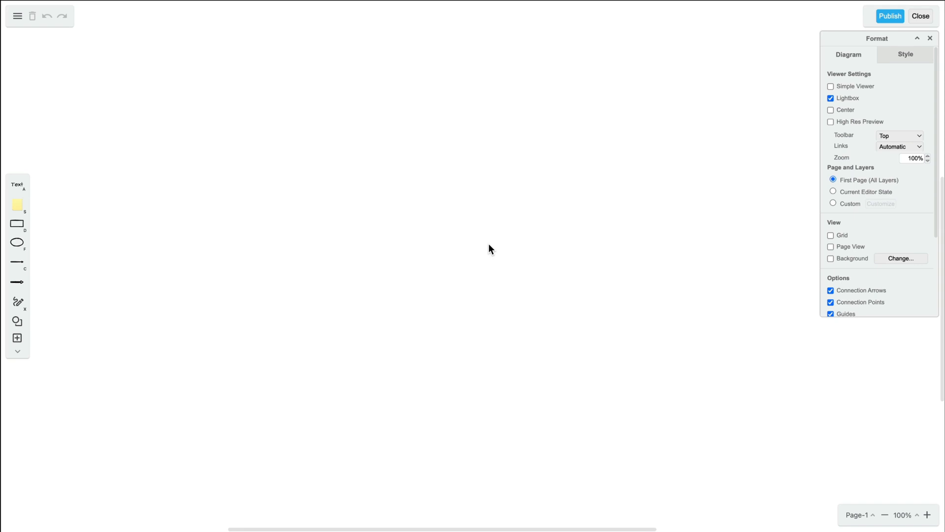
pyautogui.moveTo(388, 246)
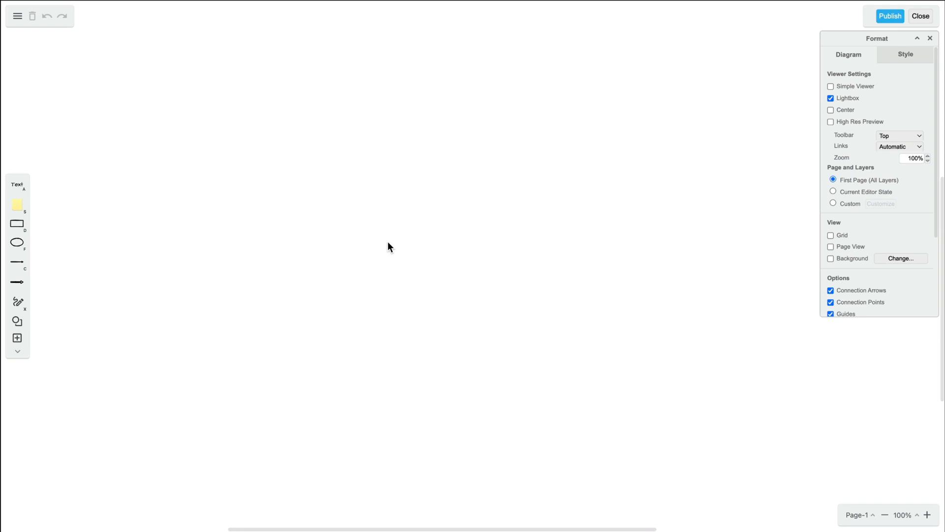
# Step: Freehand-draw a squiggly underline and a thick hatched second 'hello', then switch Brush off for thin lines
pyautogui.click(18, 303)
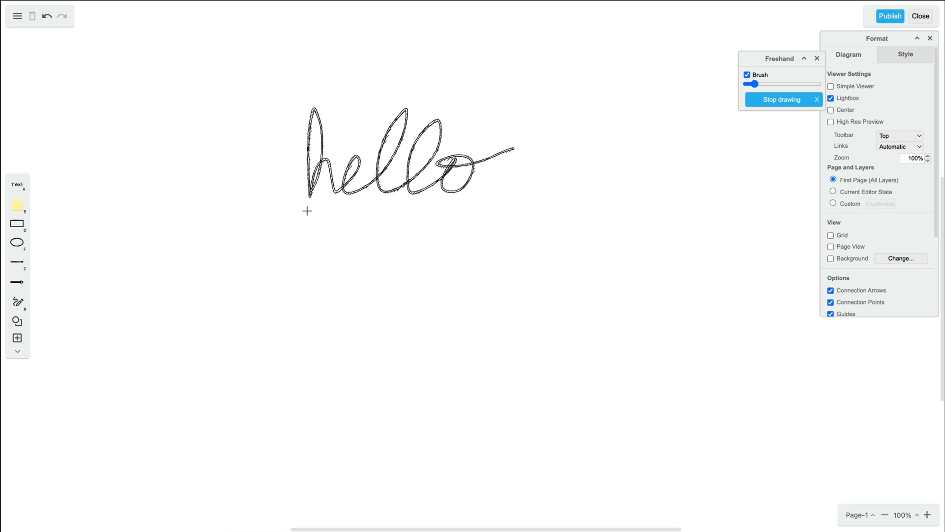
pyautogui.moveTo(283, 214); pyautogui.dragTo(558, 194)
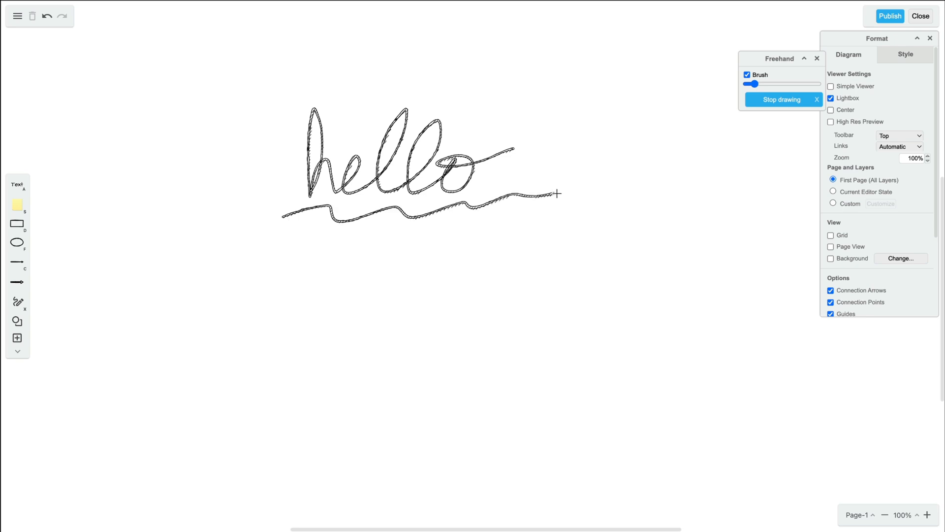
pyautogui.moveTo(694, 109)
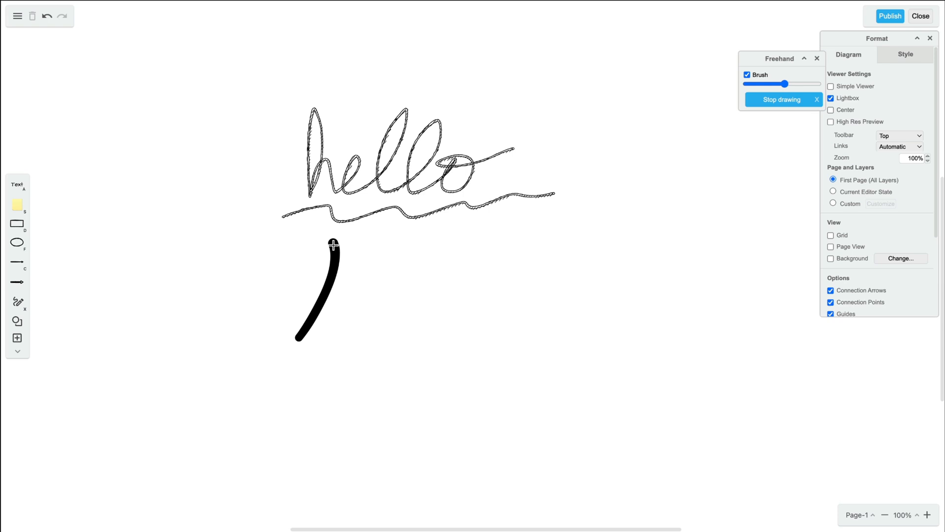
pyautogui.moveTo(332, 244); pyautogui.dragTo(585, 277)
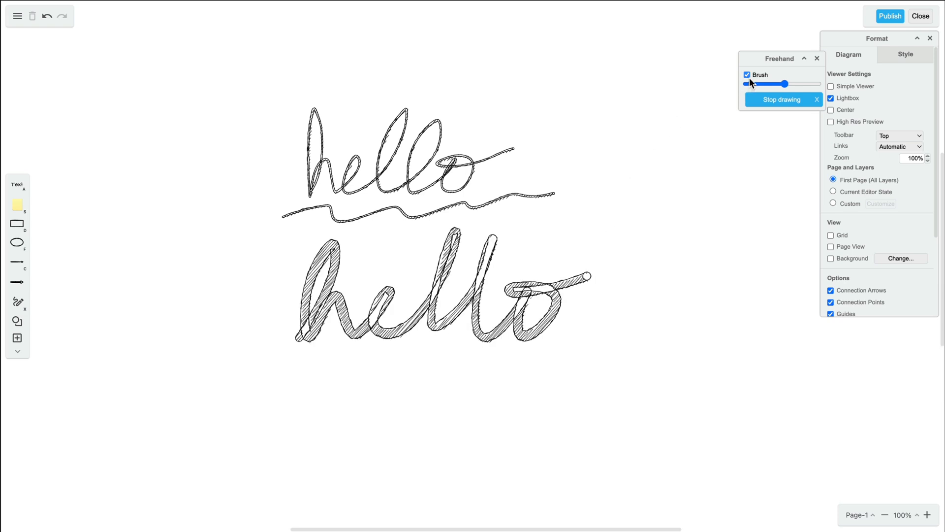
pyautogui.click(747, 73)
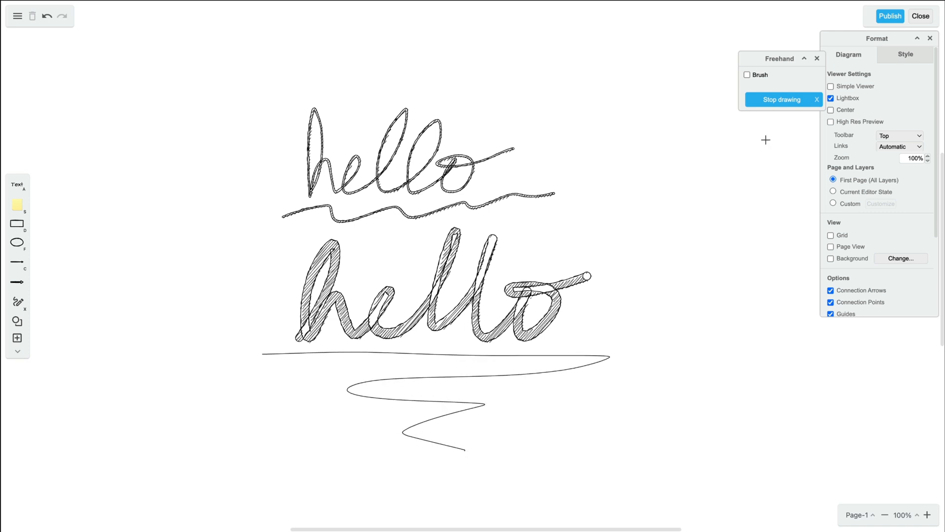
# Step: Stop drawing, select the first 'hello' and give it the purple style swatch
pyautogui.click(410, 150)
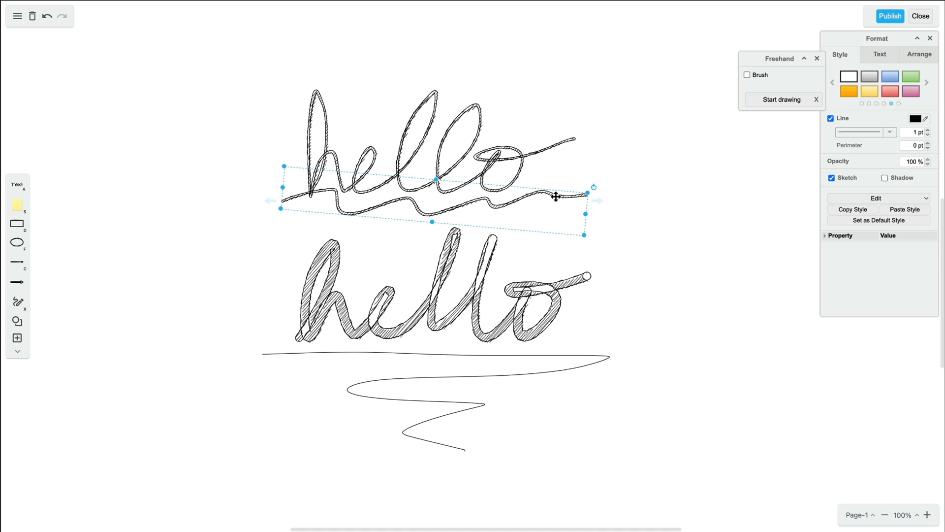
pyautogui.click(666, 160)
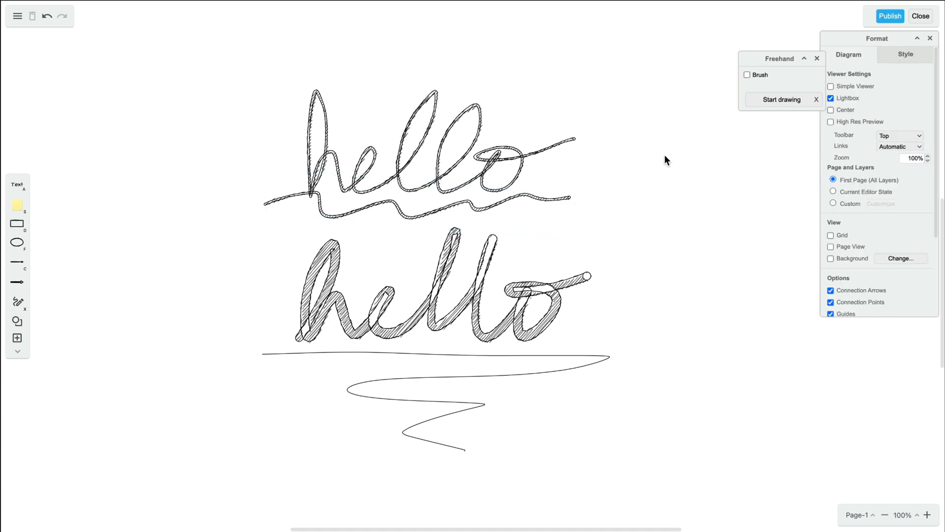
pyautogui.click(415, 151)
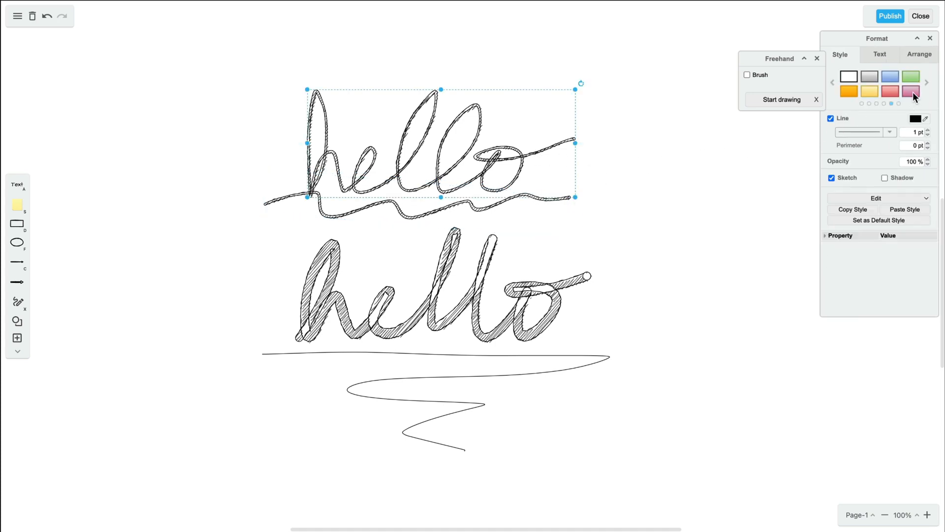
pyautogui.click(910, 91)
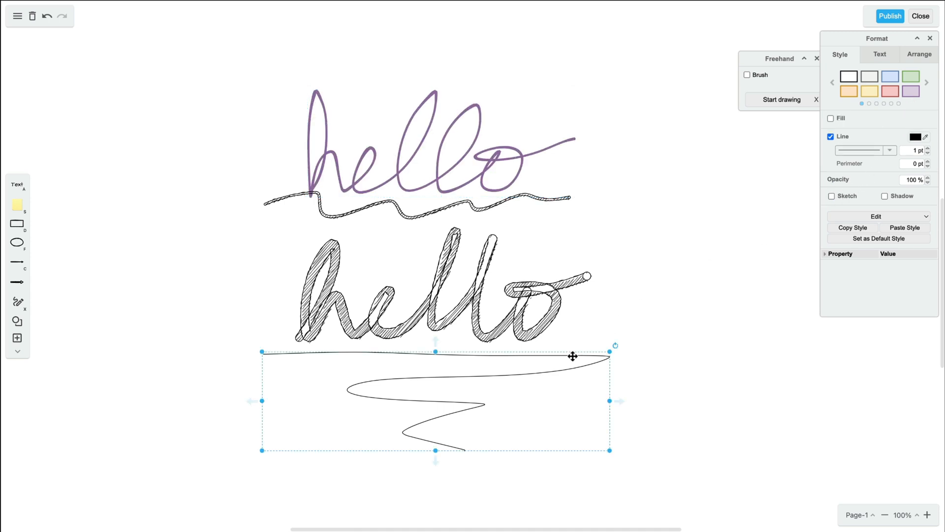
pyautogui.click(929, 148)
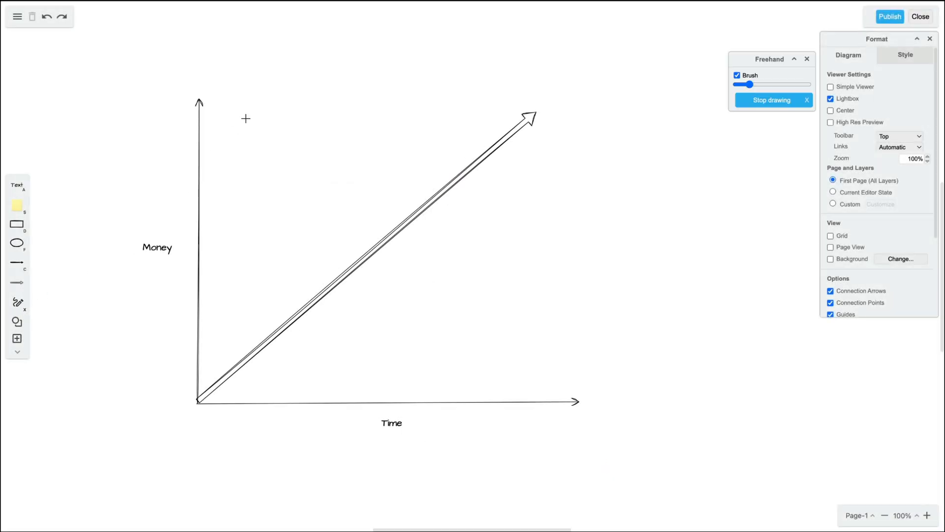
pyautogui.moveTo(245, 127); pyautogui.dragTo(326, 124)
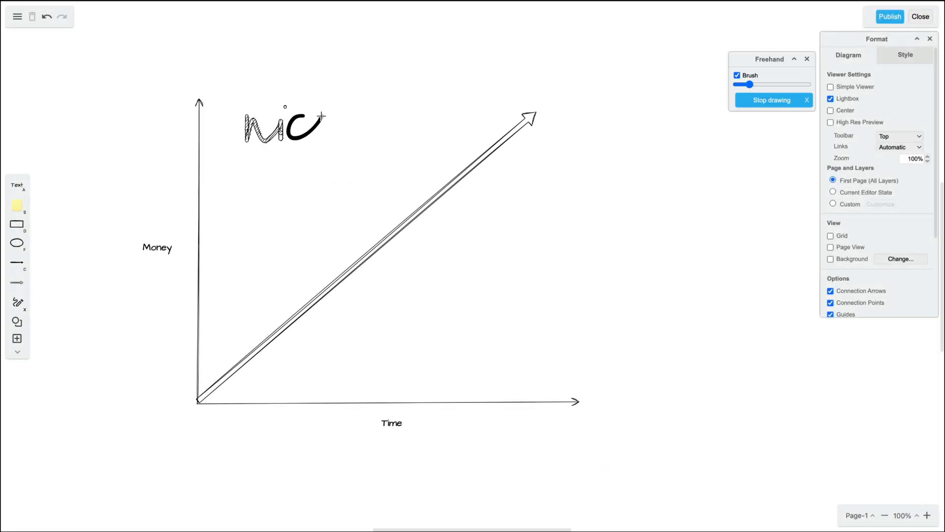
pyautogui.moveTo(311, 153); pyautogui.dragTo(365, 229)
pyautogui.write('this line is confusing...')
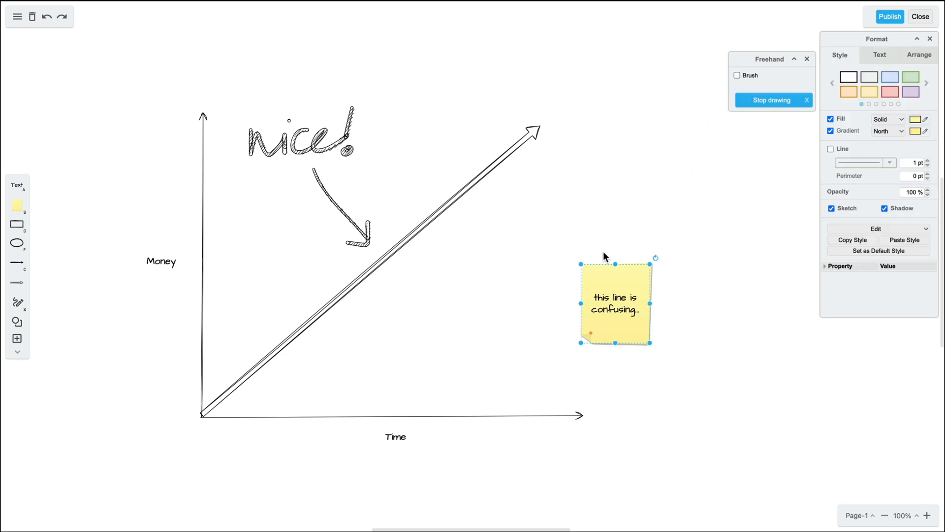
pyautogui.moveTo(606, 256); pyautogui.dragTo(515, 157)
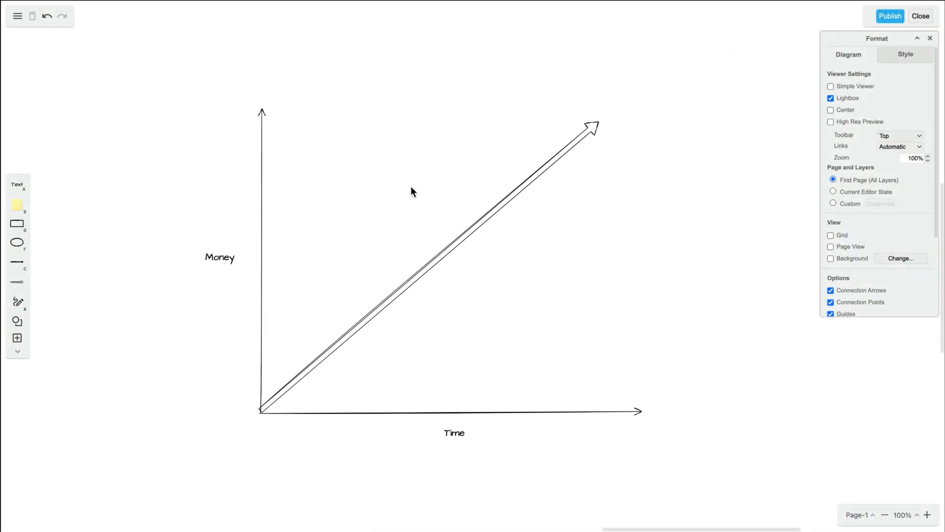
# Step: From the Layers panel add a new layer renamed 'comments', then start freehand drawing
pyautogui.click(17, 16)
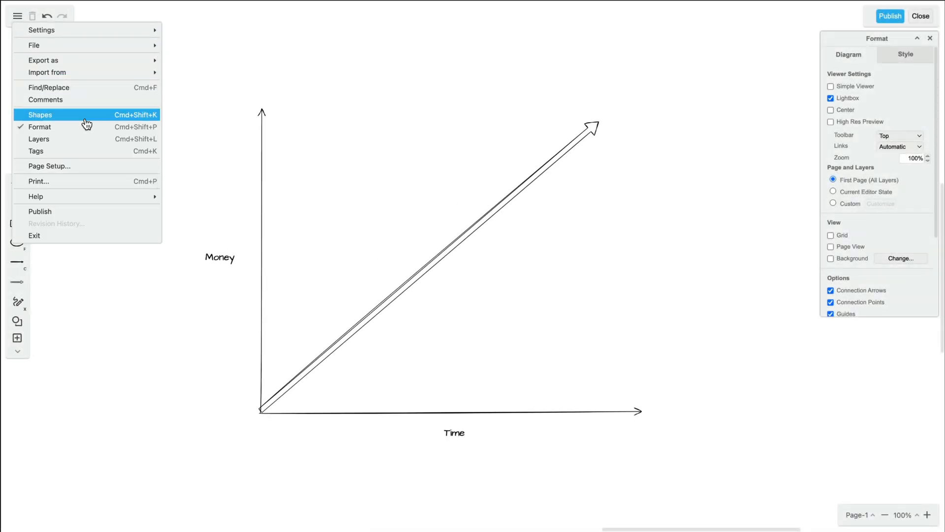
pyautogui.click(39, 139)
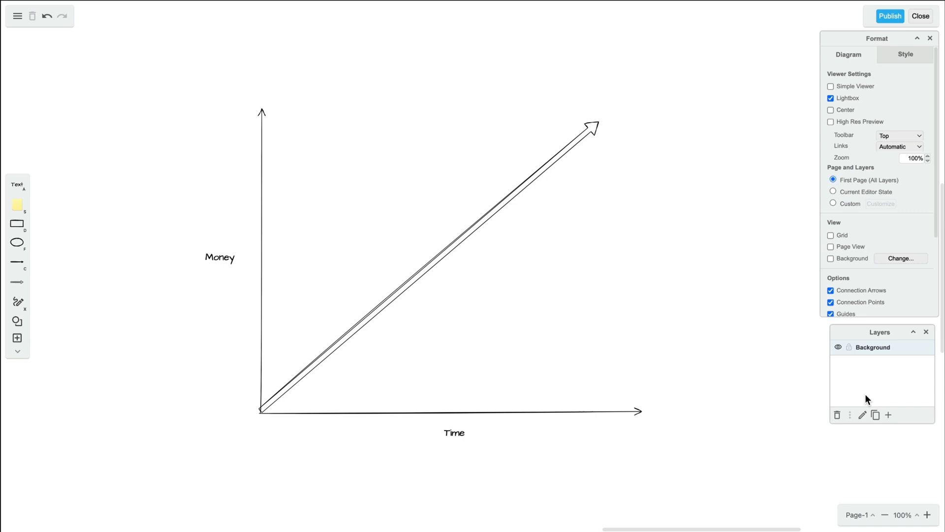
pyautogui.click(888, 415)
pyautogui.write('comments')
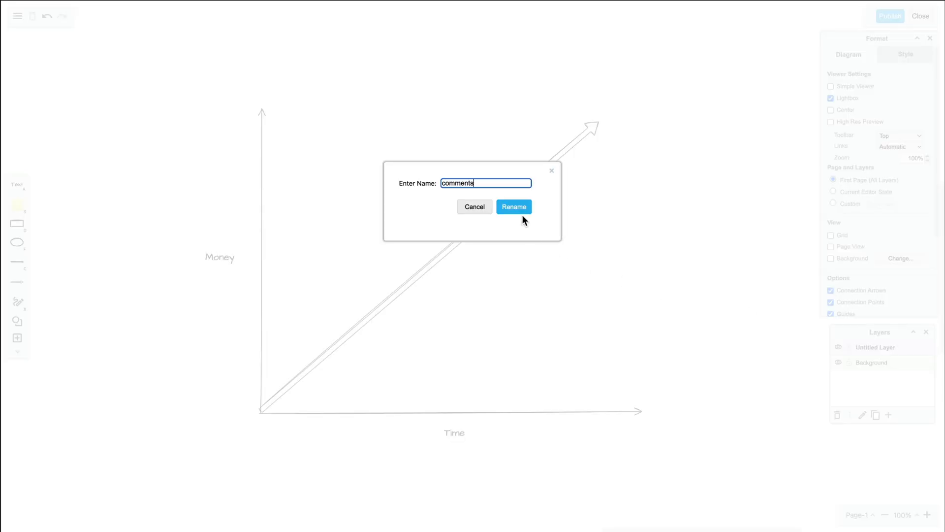
pyautogui.click(513, 206)
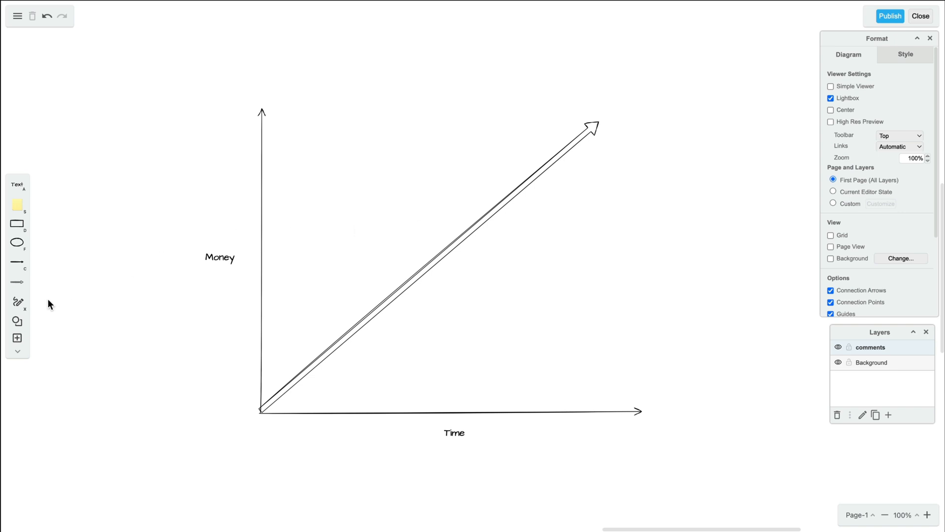
pyautogui.click(16, 301)
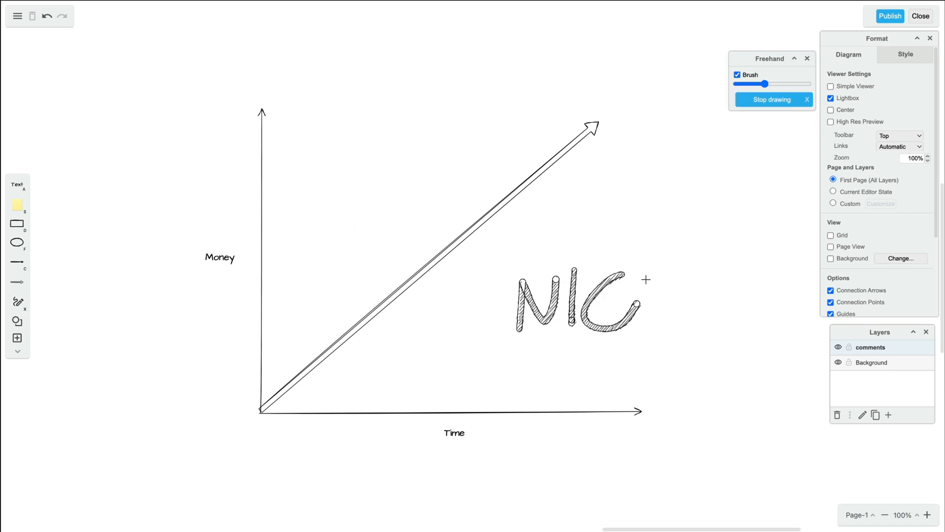
# Step: Write a hatched freehand 'NICE!' to the right of the rising diagonal arrow
pyautogui.moveTo(648, 278); pyautogui.dragTo(685, 326)
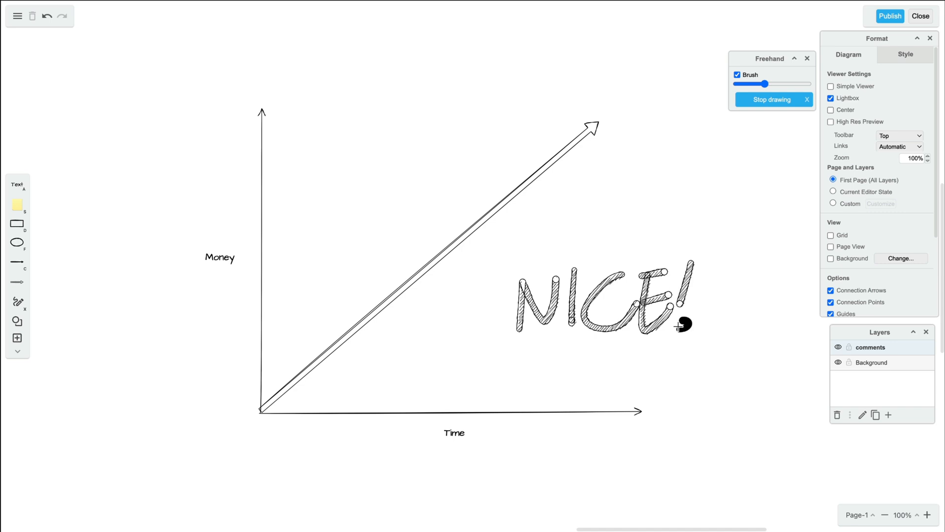